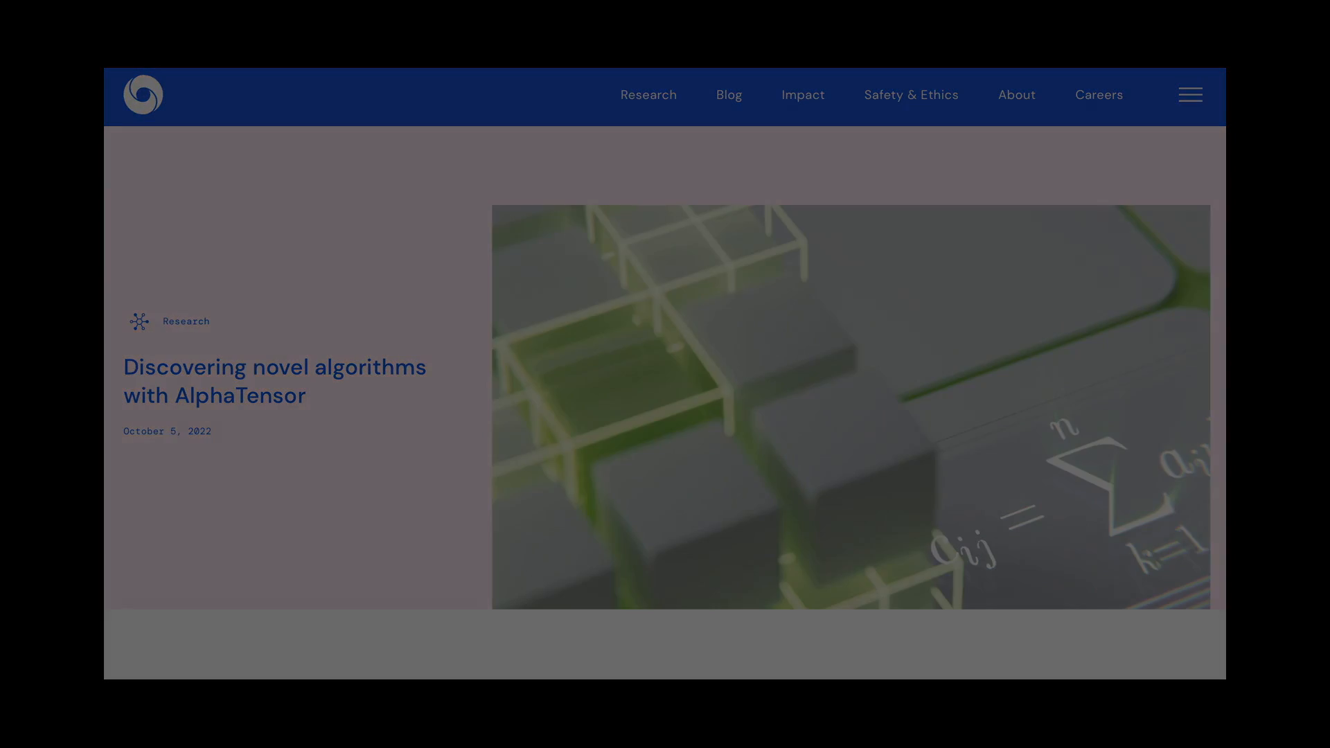
{"action": "scroll", "scroll_direction": "down", "scroll_amount": 3}
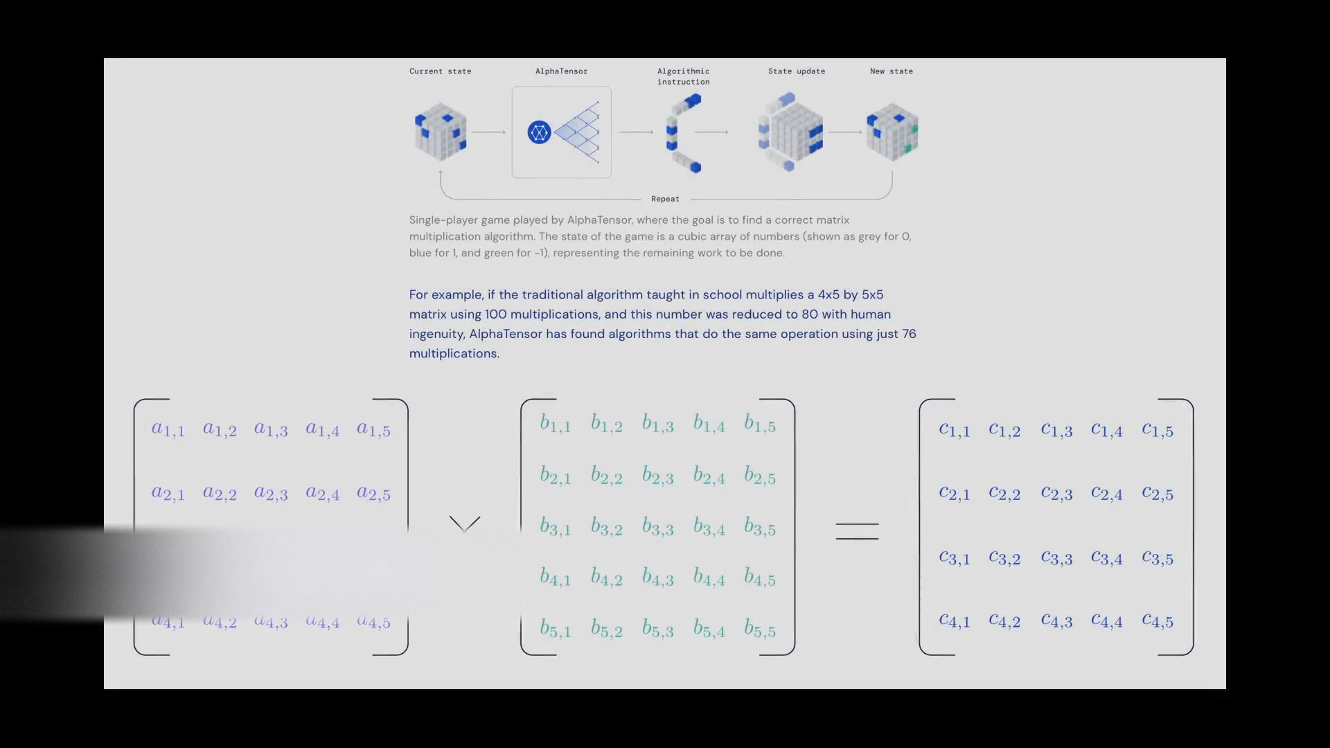